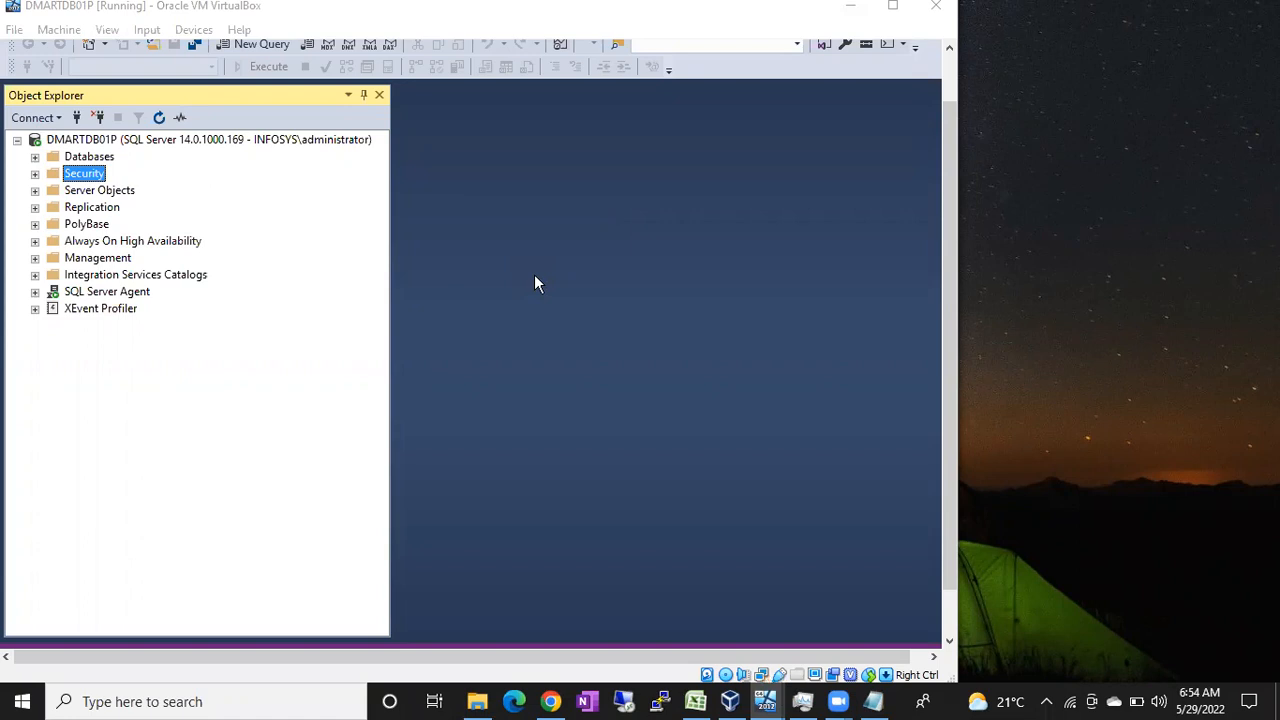
pyautogui.moveTo(370, 255)
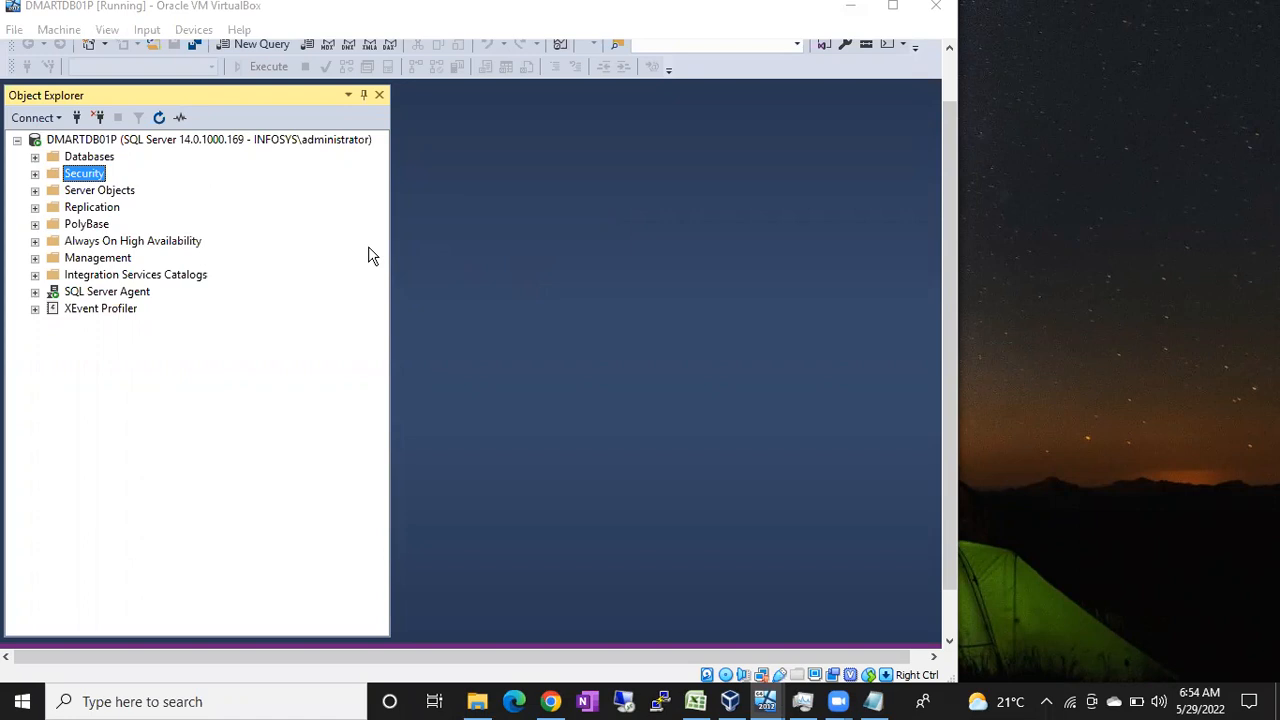
pyautogui.moveTo(44, 180)
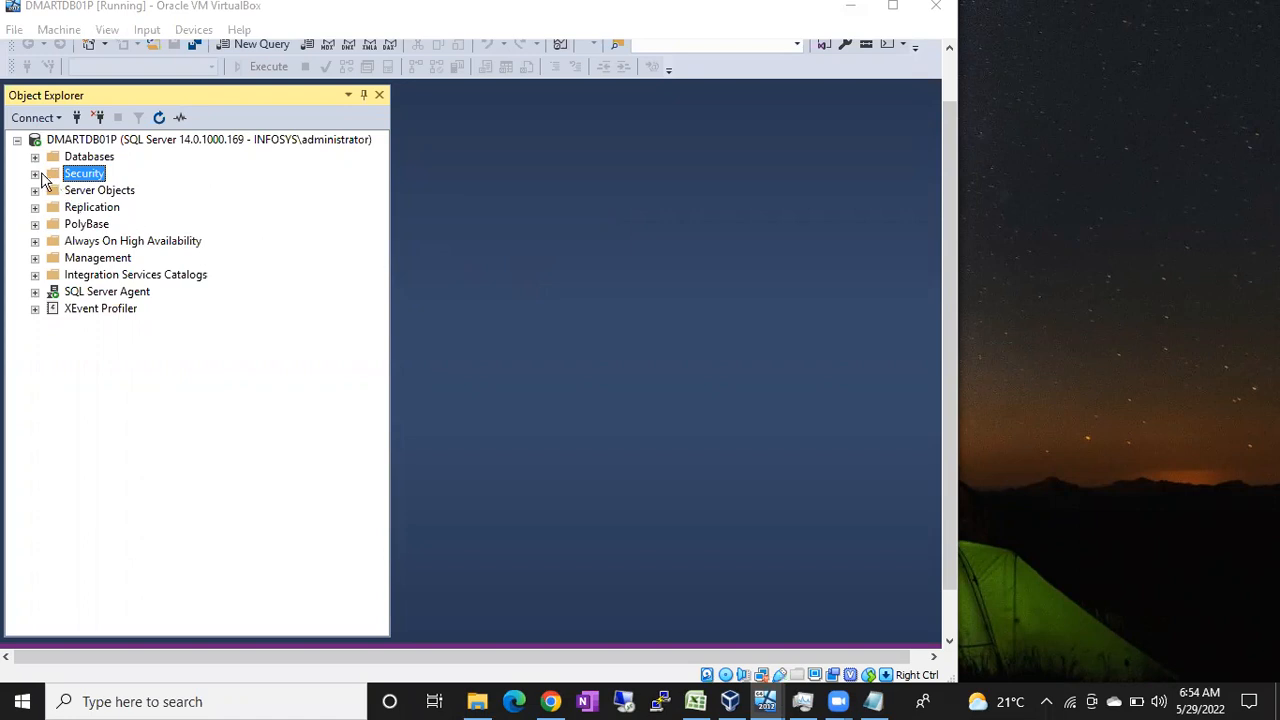
pyautogui.click(35, 173)
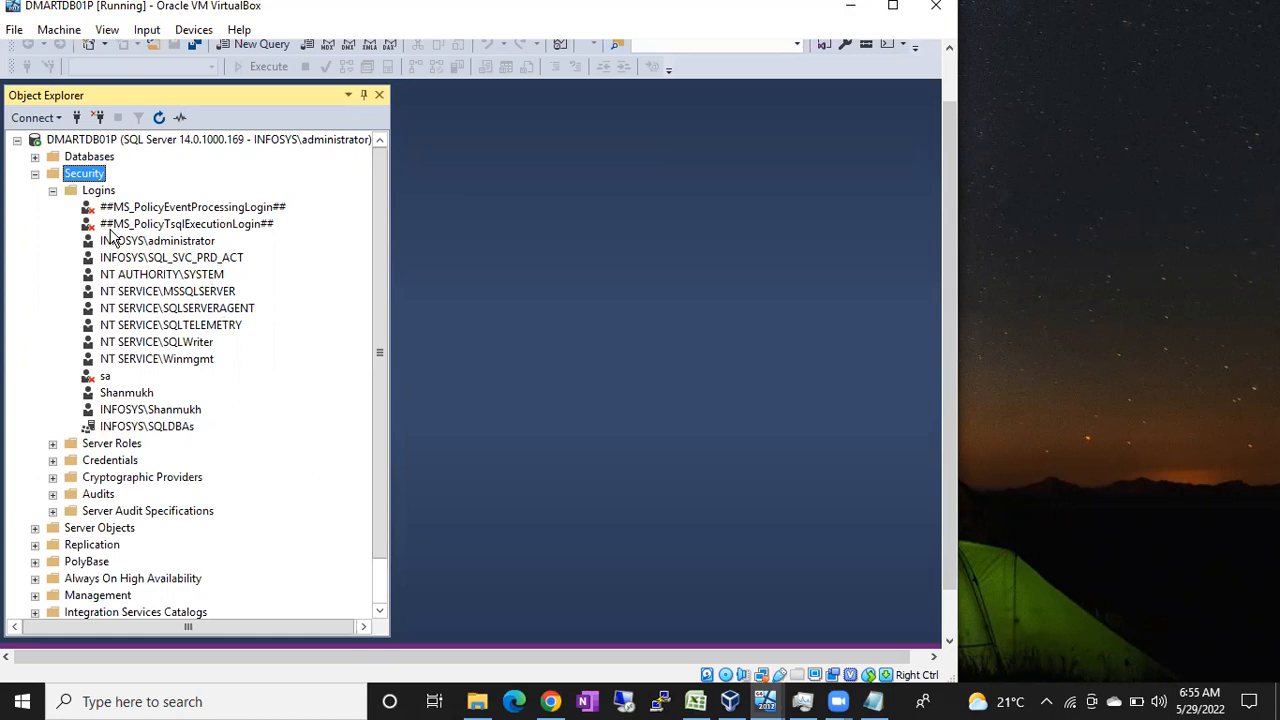
pyautogui.click(126, 392)
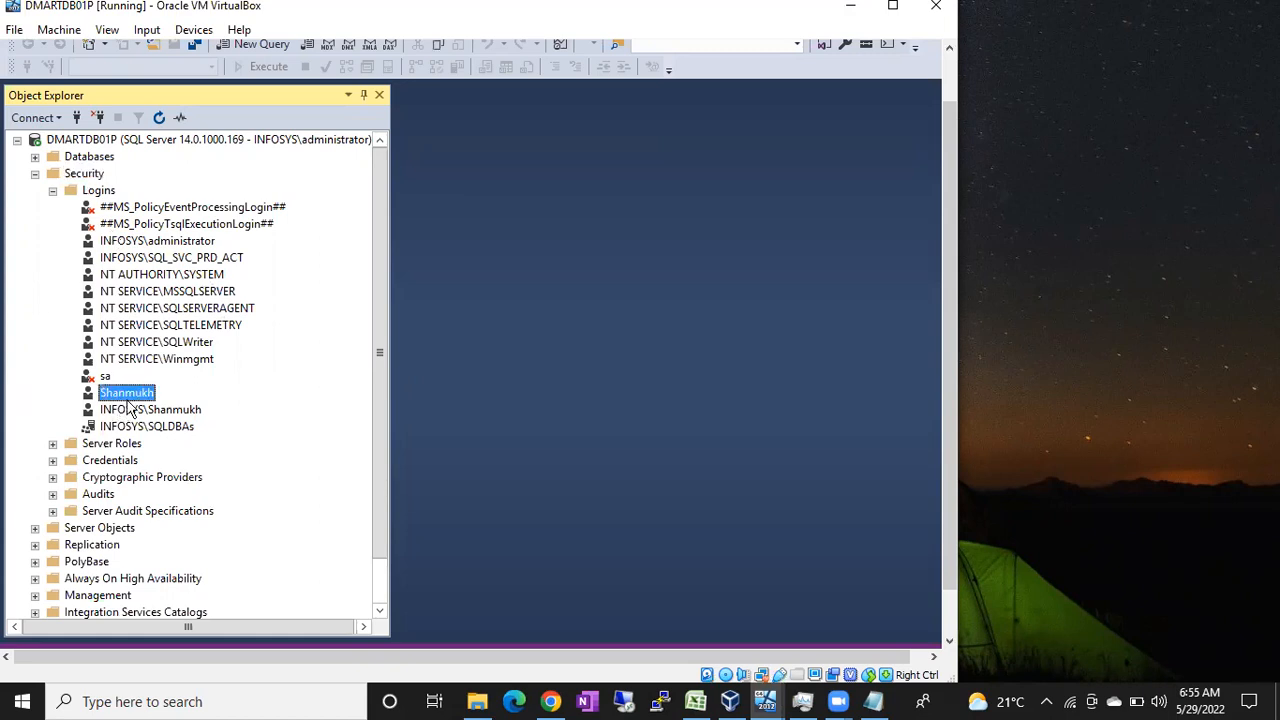
pyautogui.click(151, 409)
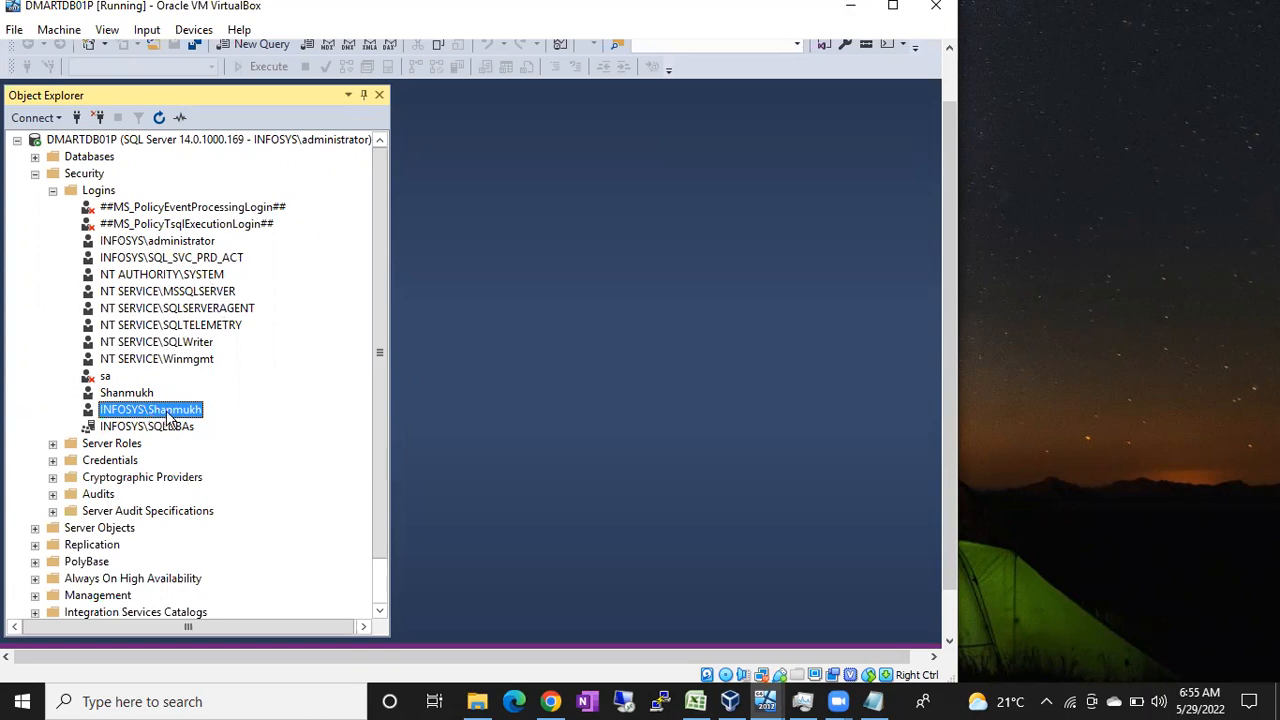
pyautogui.moveTo(120, 325)
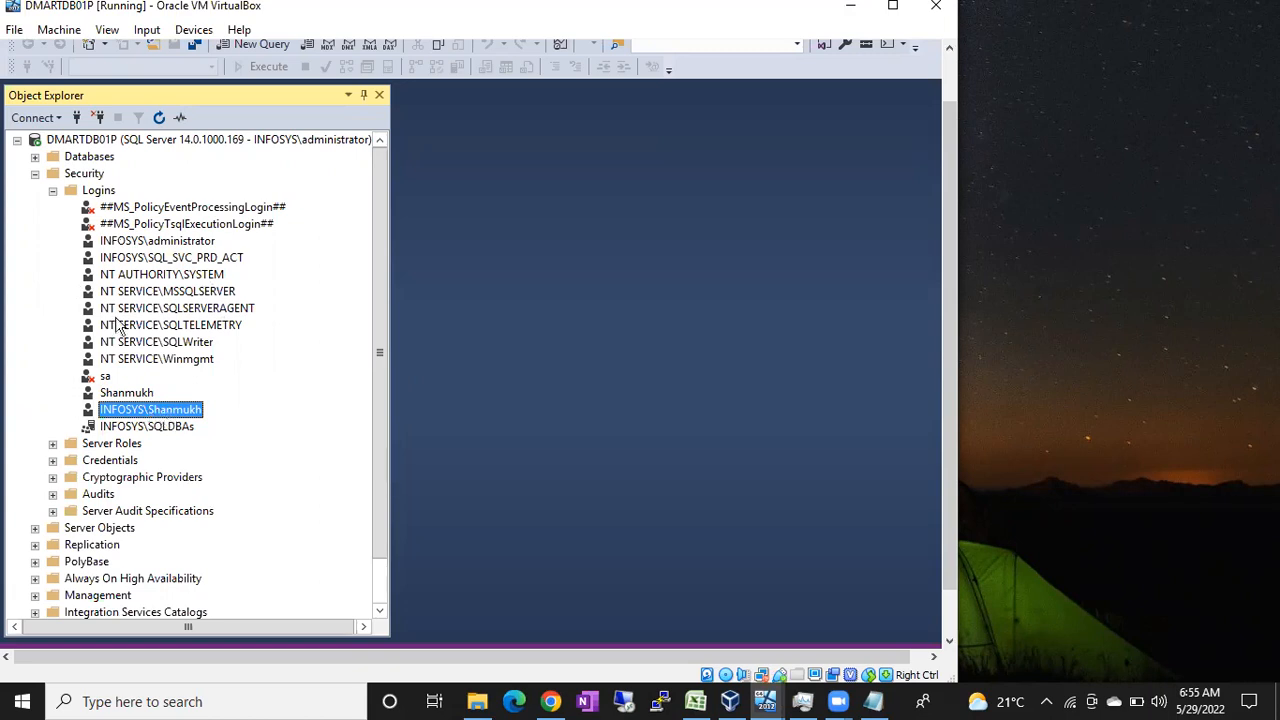
pyautogui.click(35, 156)
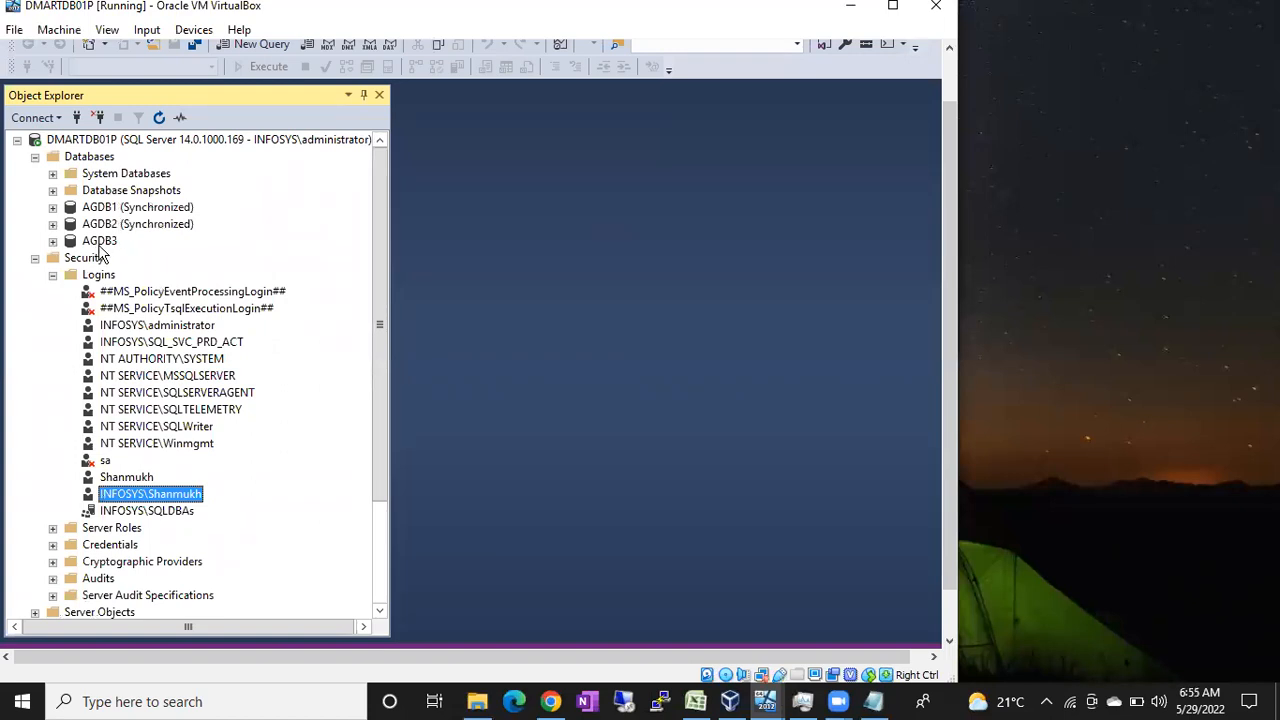
pyautogui.moveTo(135, 497)
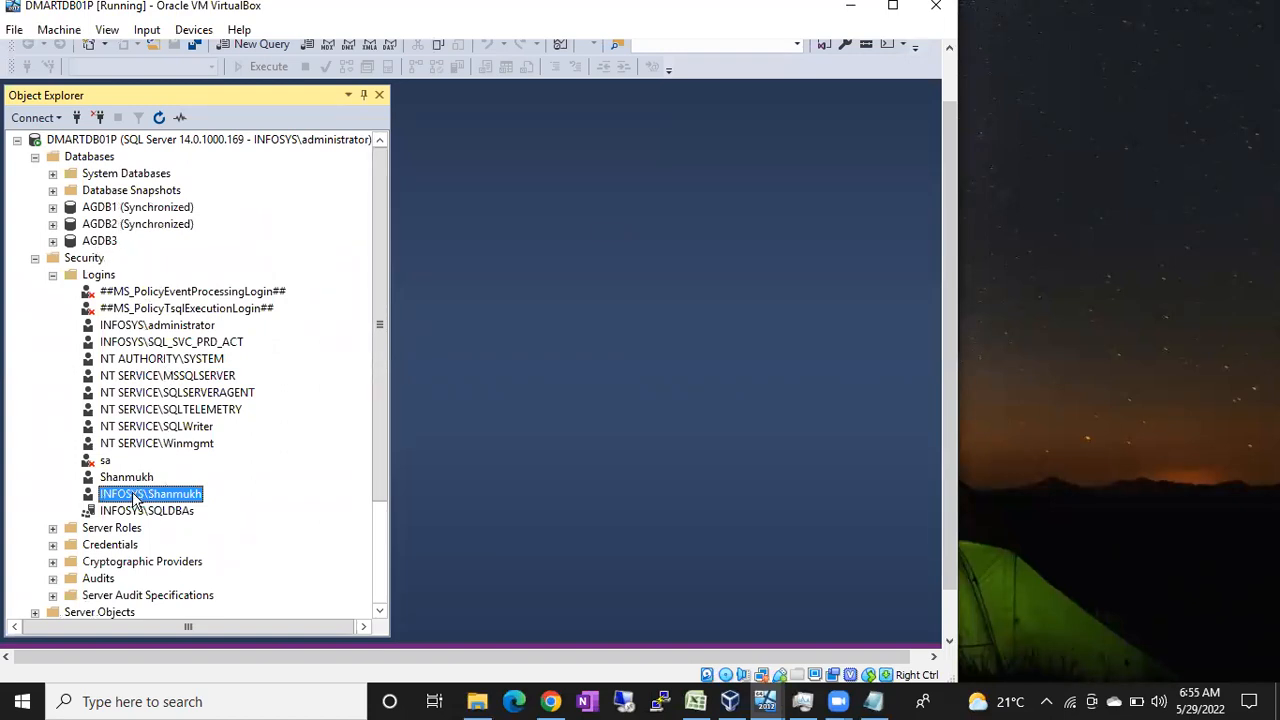
# Step: Map the INFOSYS\Shanmukh login to AGDB3 on its User Mapping page
pyautogui.doubleClick(151, 494)
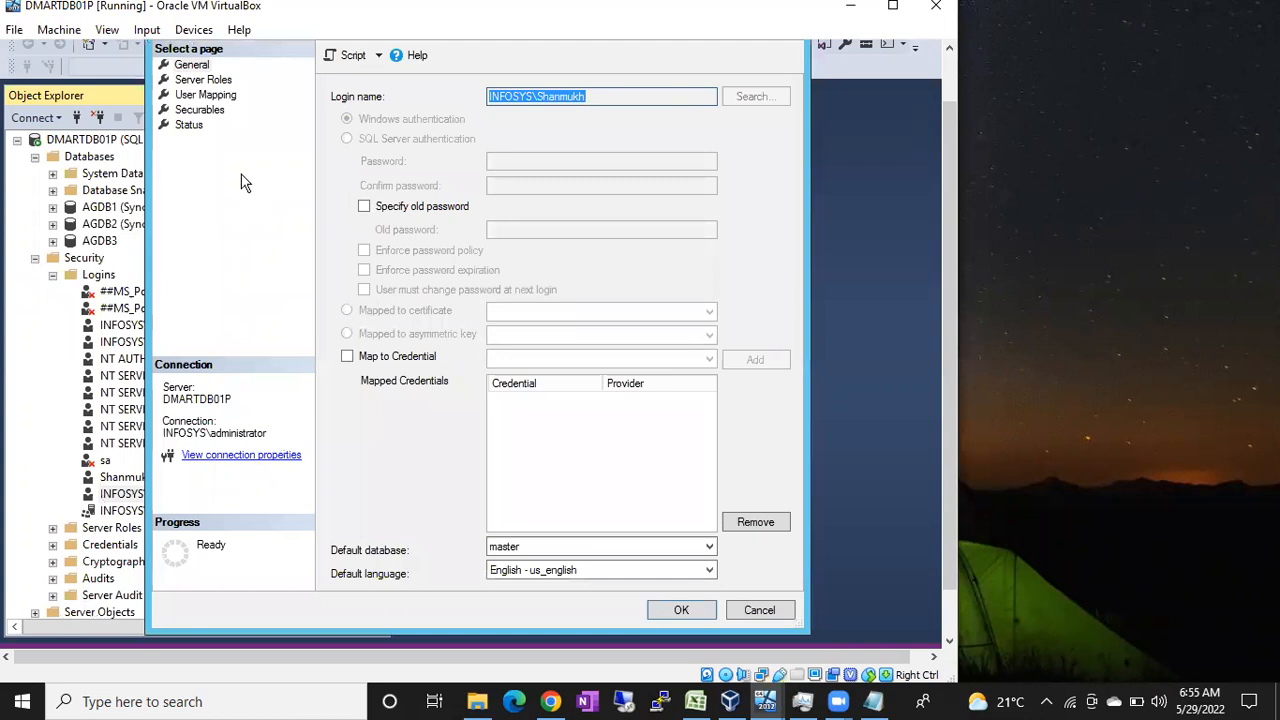
pyautogui.click(205, 94)
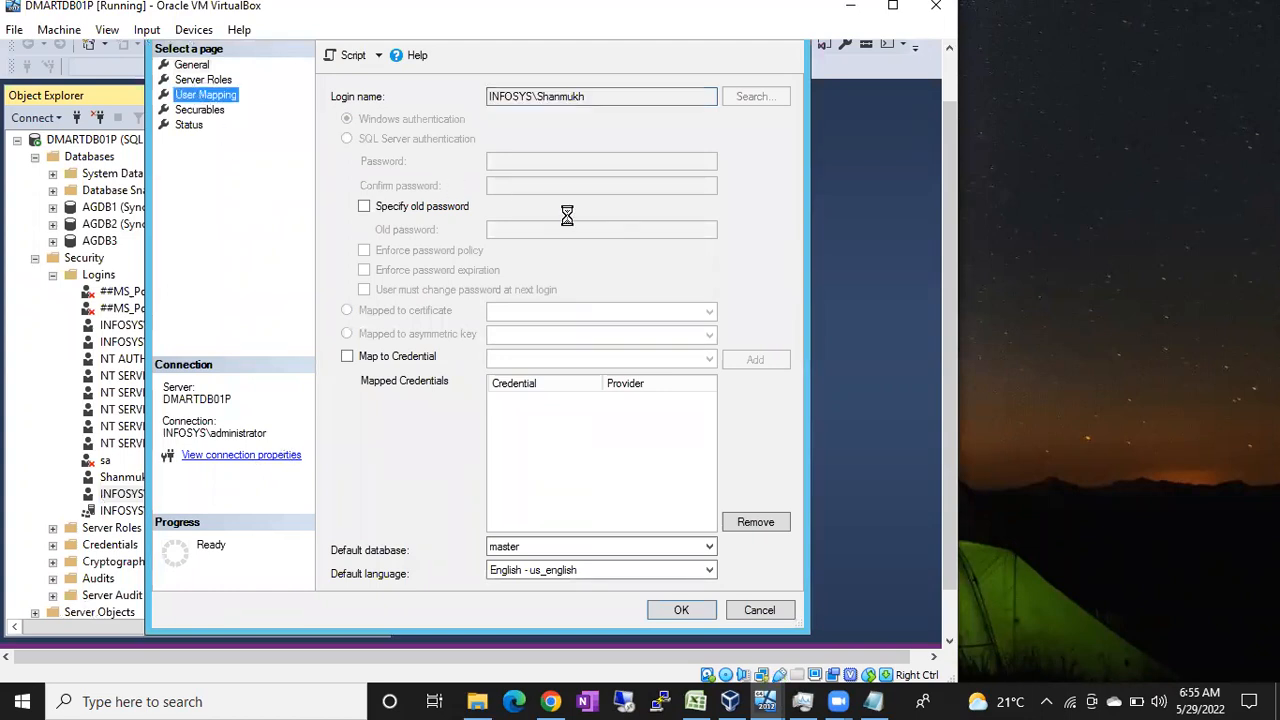
pyautogui.click(205, 94)
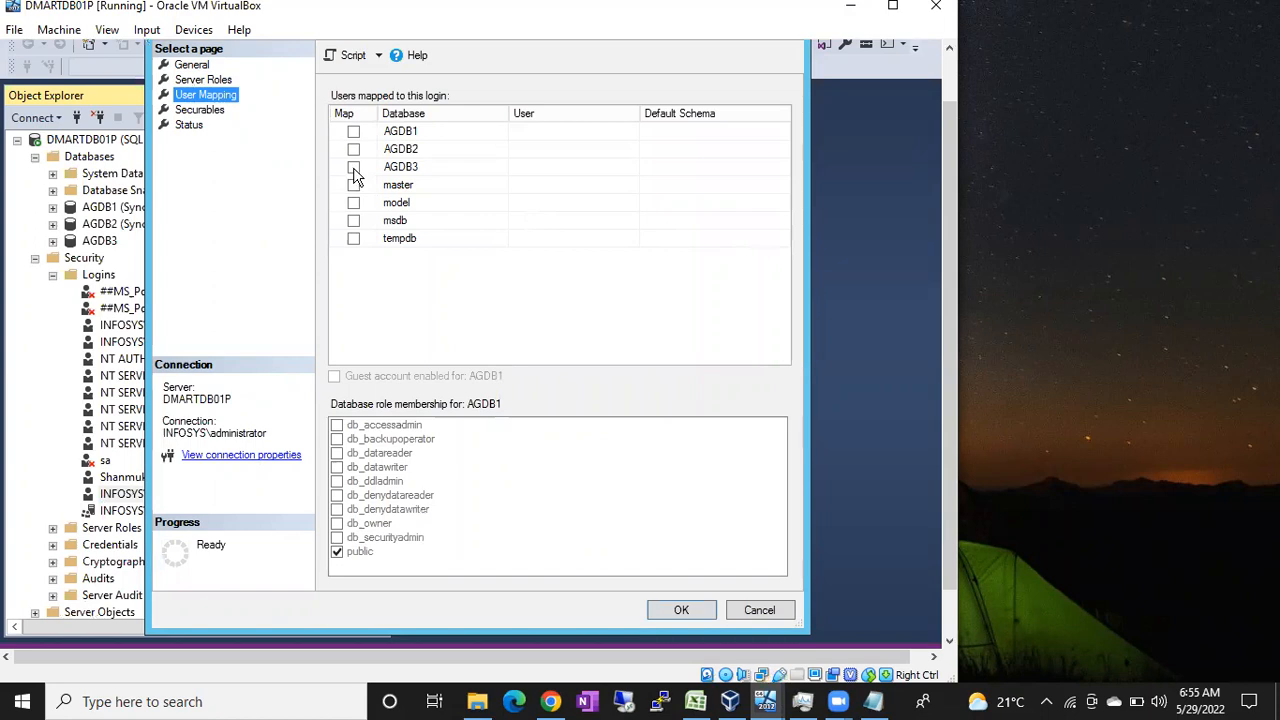
pyautogui.moveTo(400, 440)
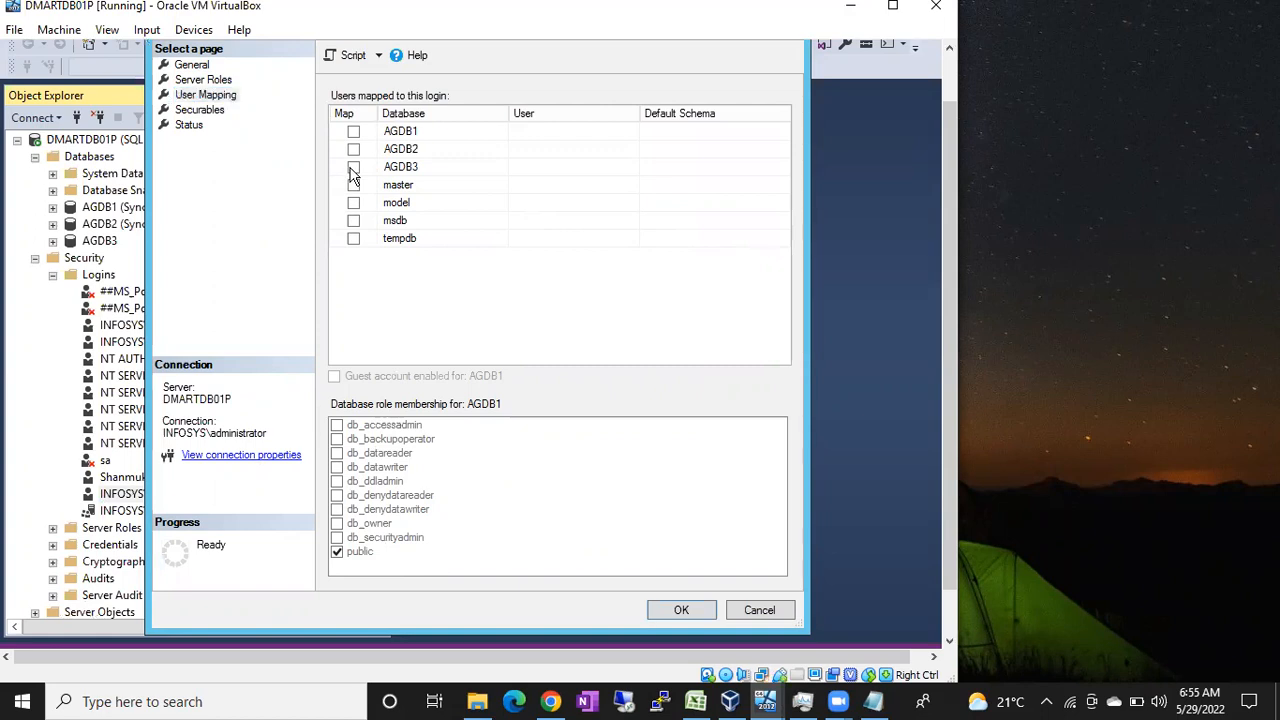
pyautogui.click(353, 166)
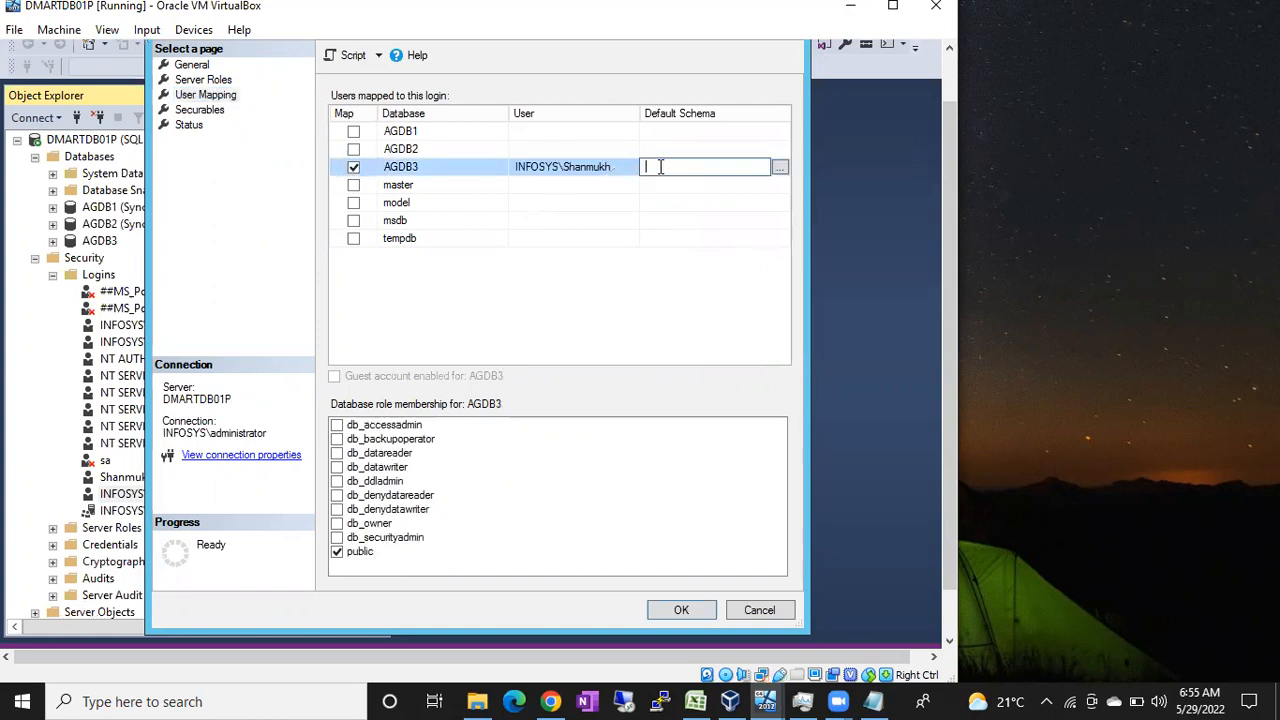
# Step: Enter dbo as the default schema for the AGDB3 user
pyautogui.write('db')
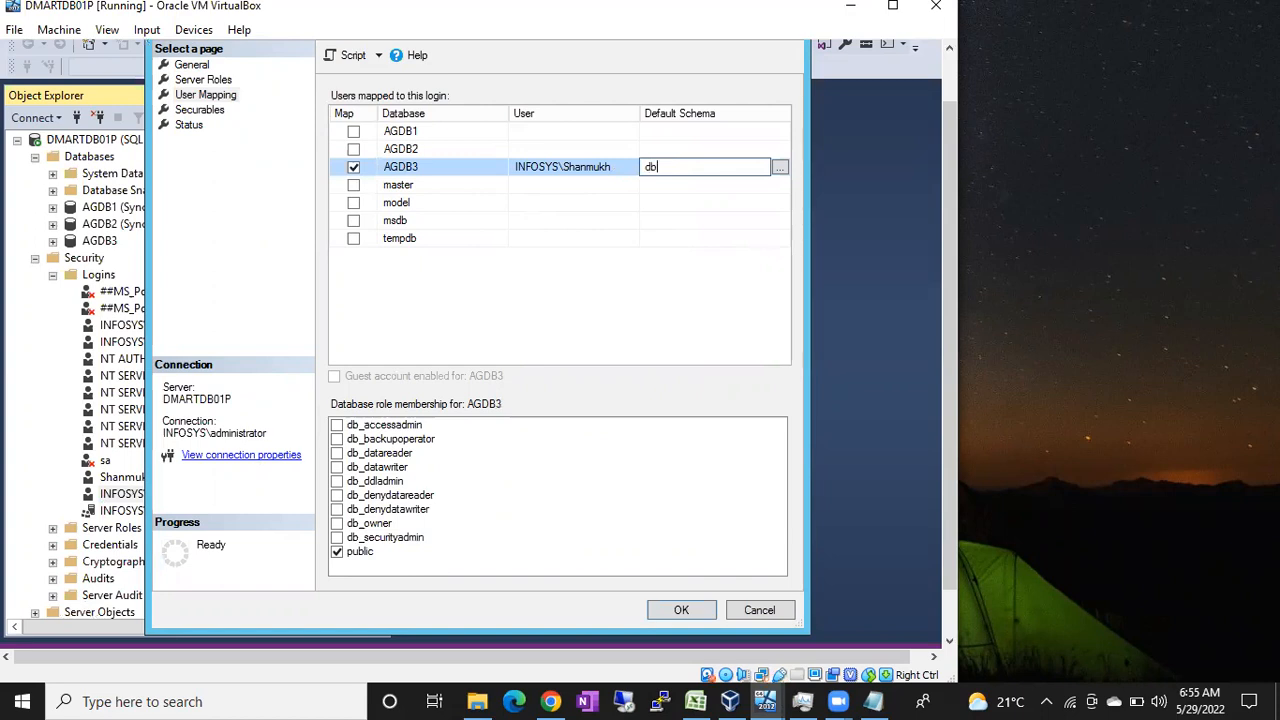
pyautogui.write('o')
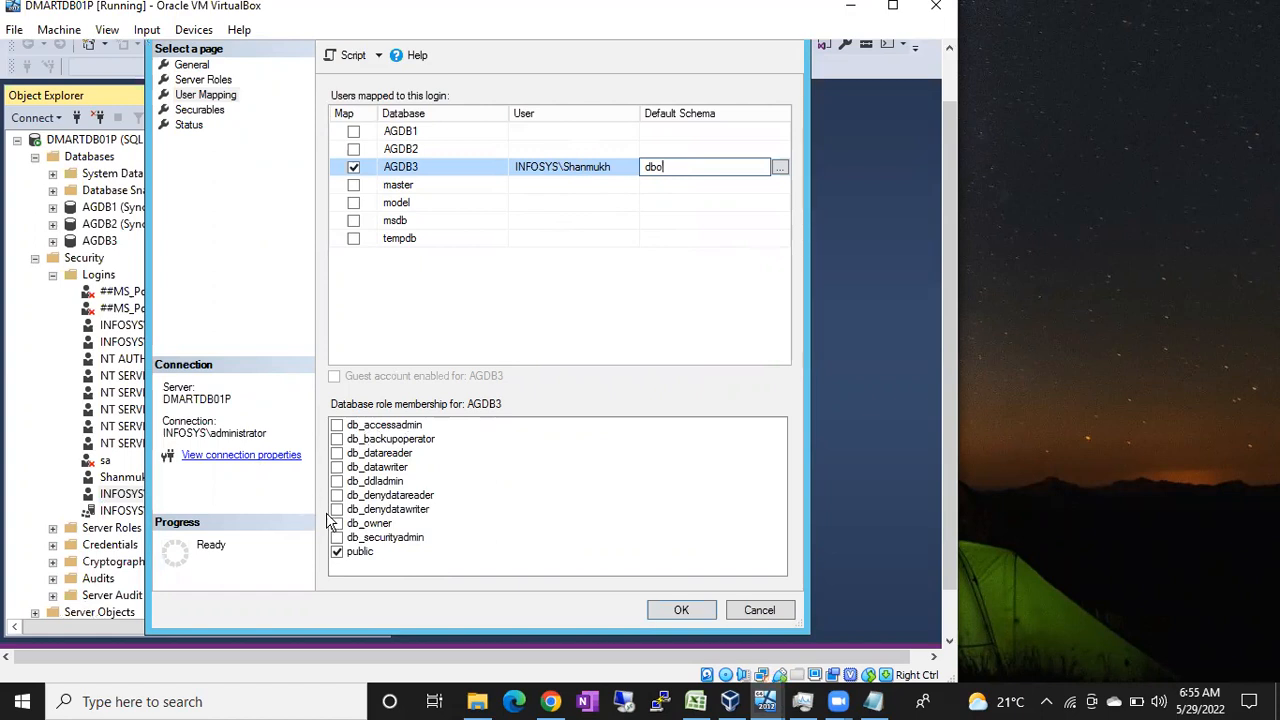
pyautogui.moveTo(345, 467)
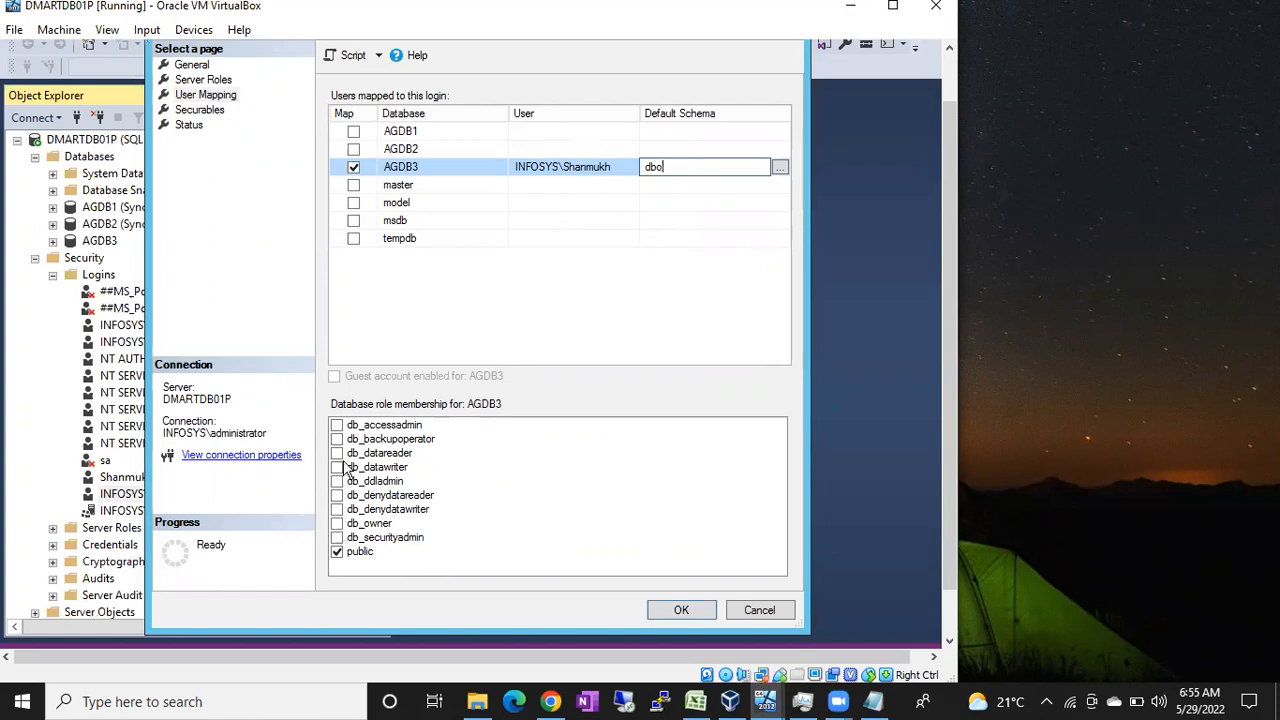
pyautogui.moveTo(385, 525)
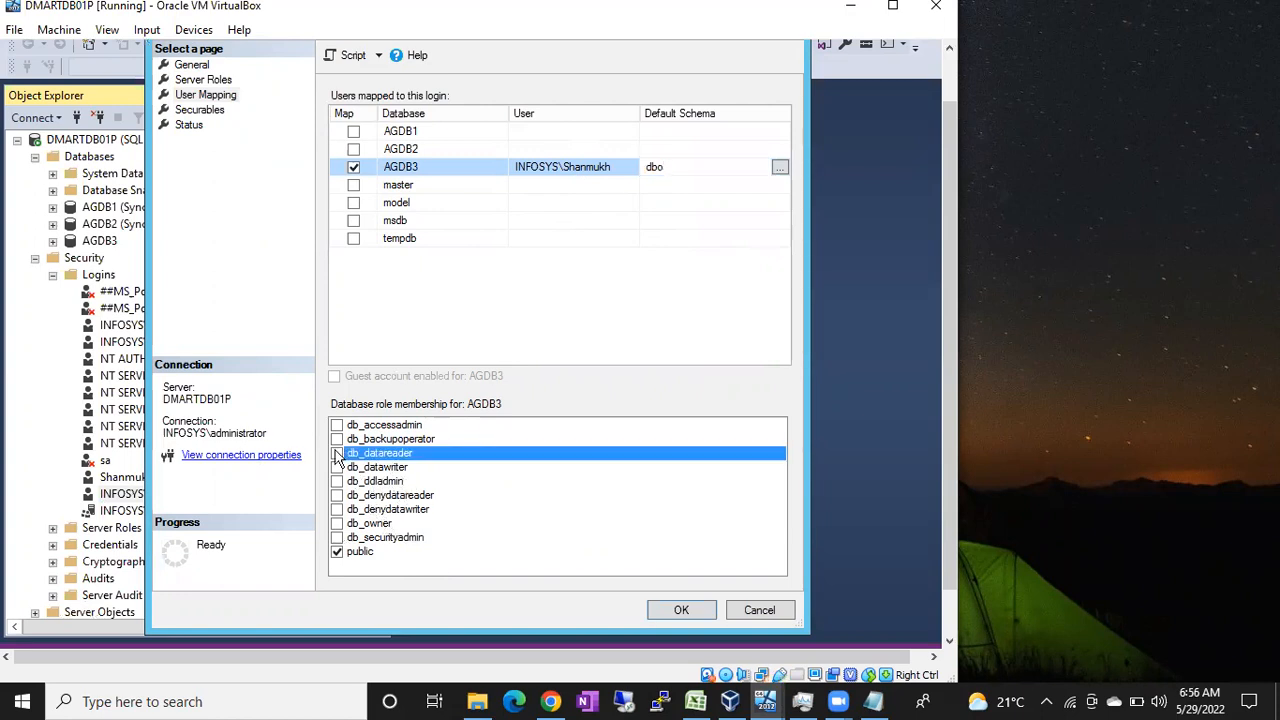
# Step: Grant AGDB3 db_datareader membership and save the INFOSYS\Shanmukh login properties
pyautogui.click(336, 453)
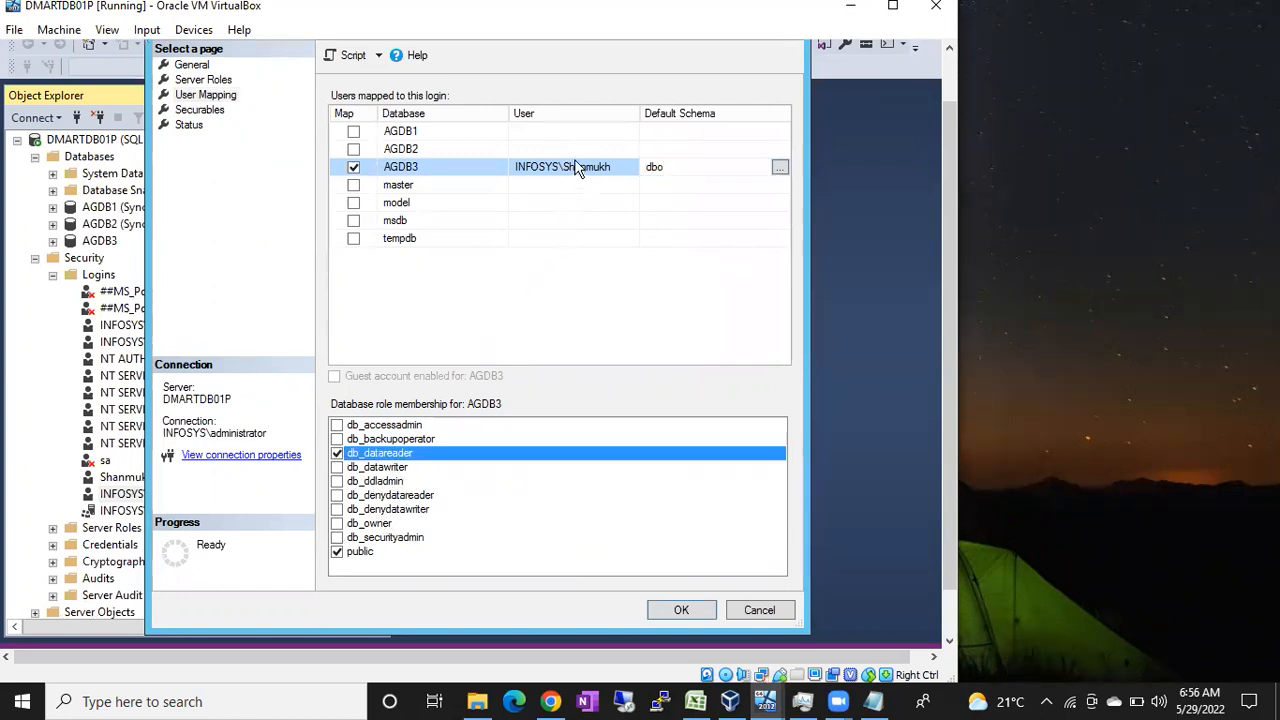
pyautogui.moveTo(535, 155)
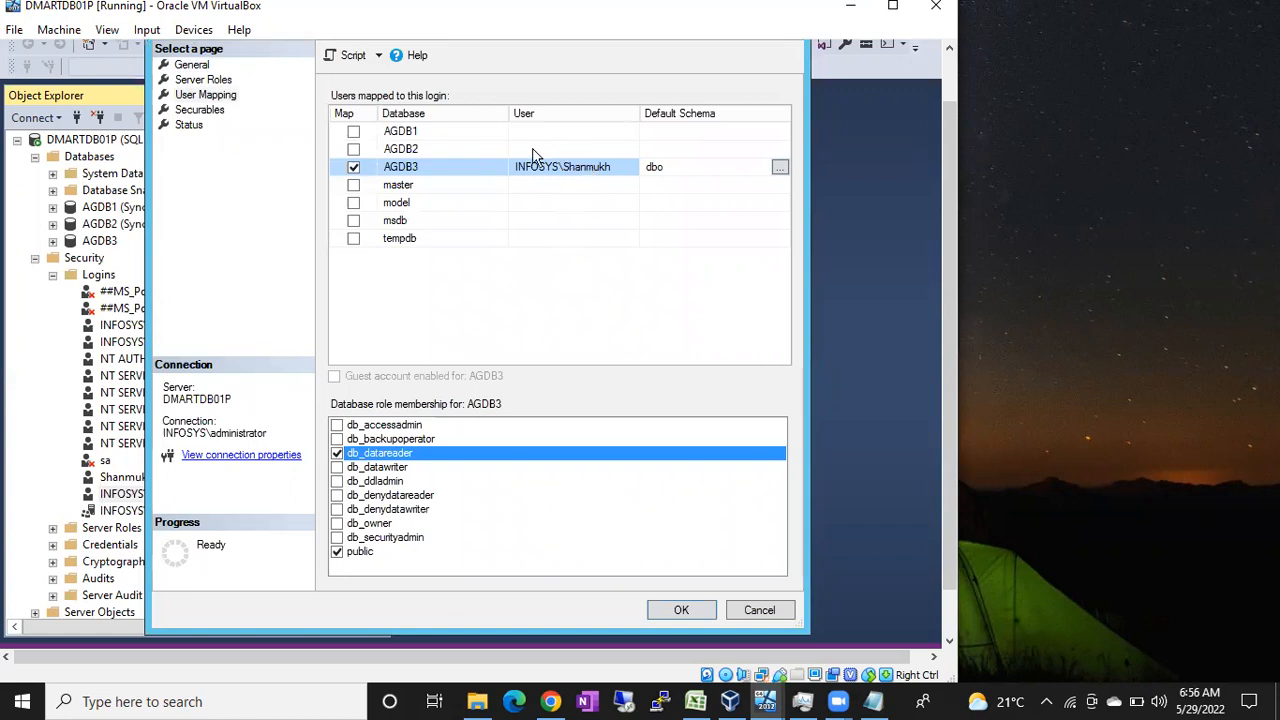
pyautogui.moveTo(420, 180)
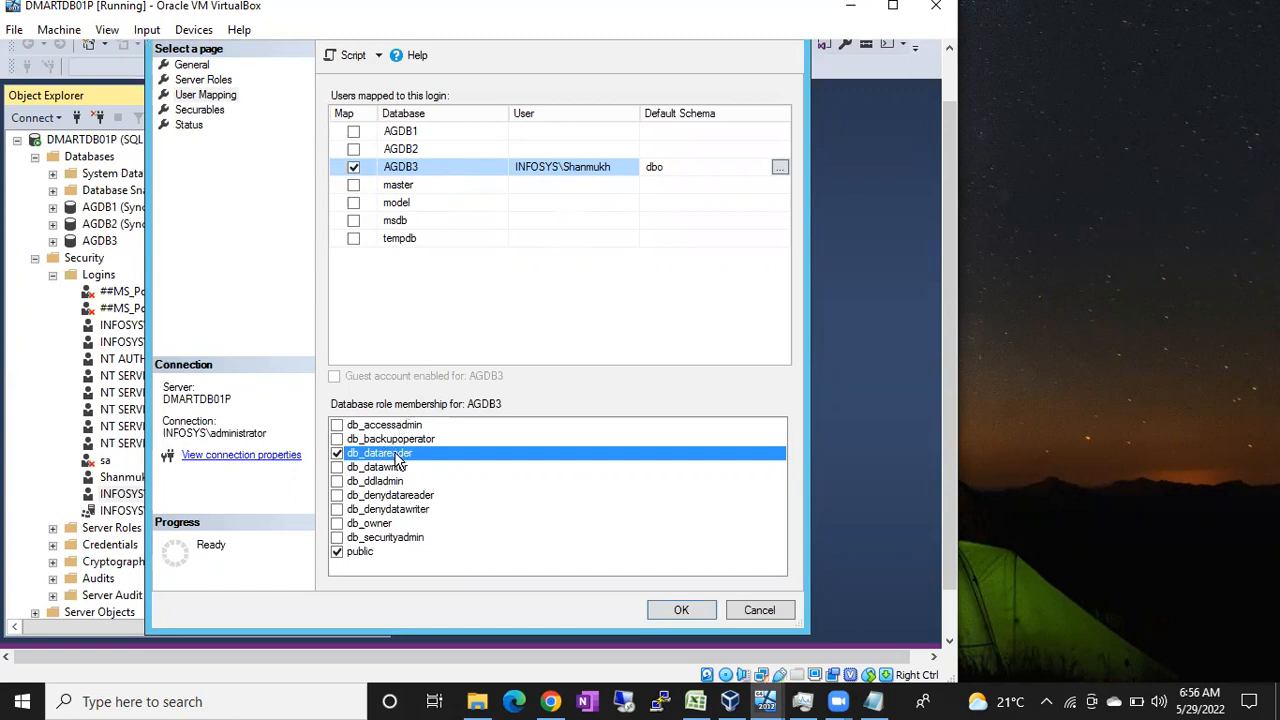
pyautogui.moveTo(505, 263)
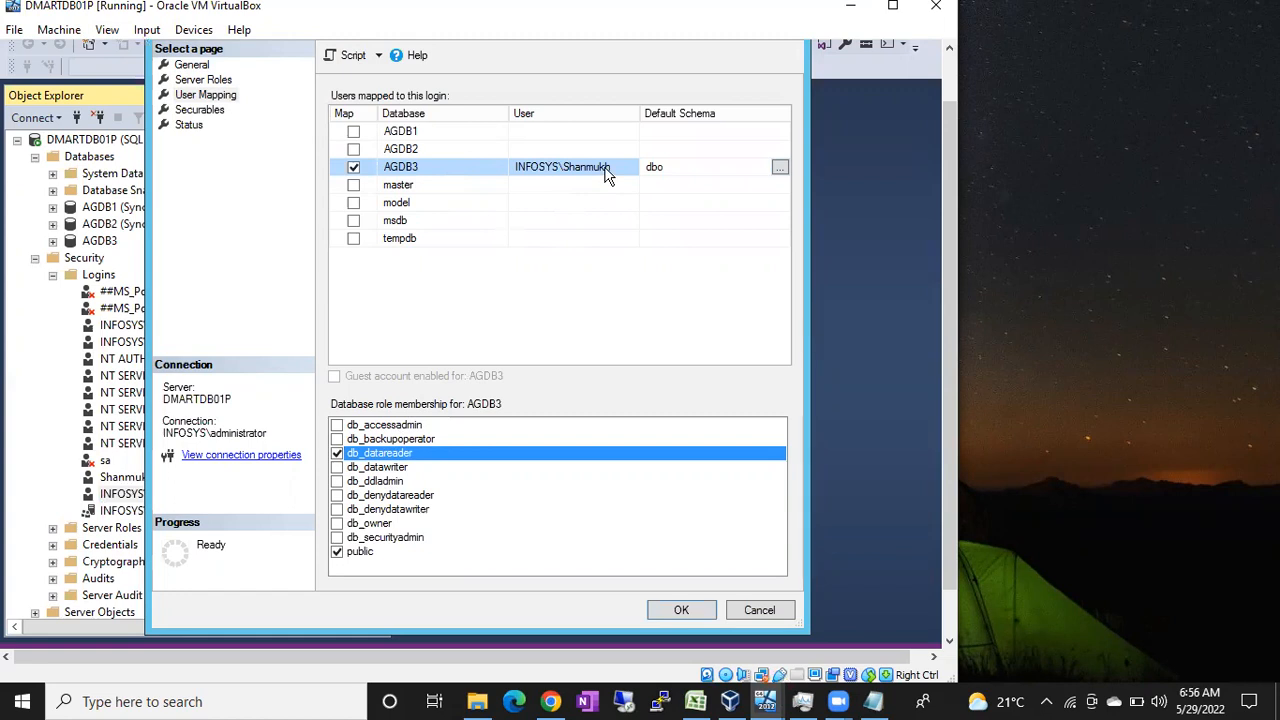
pyautogui.moveTo(378, 488)
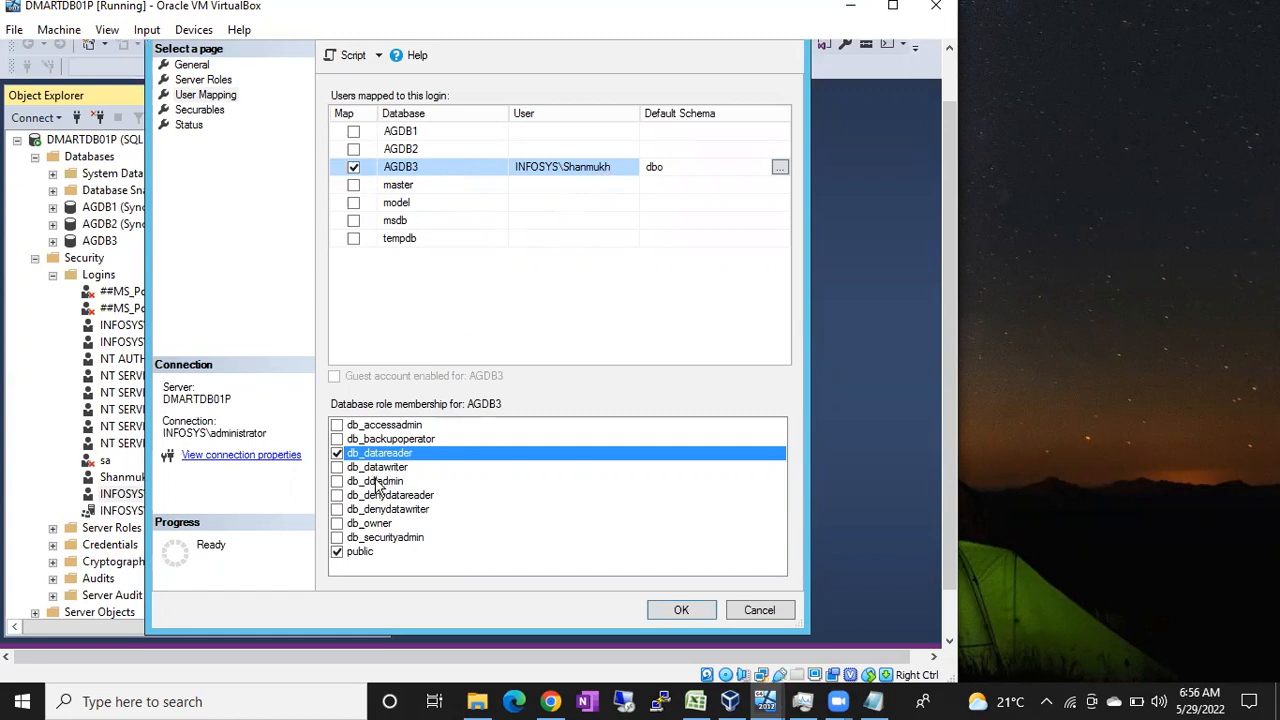
pyautogui.moveTo(343, 537)
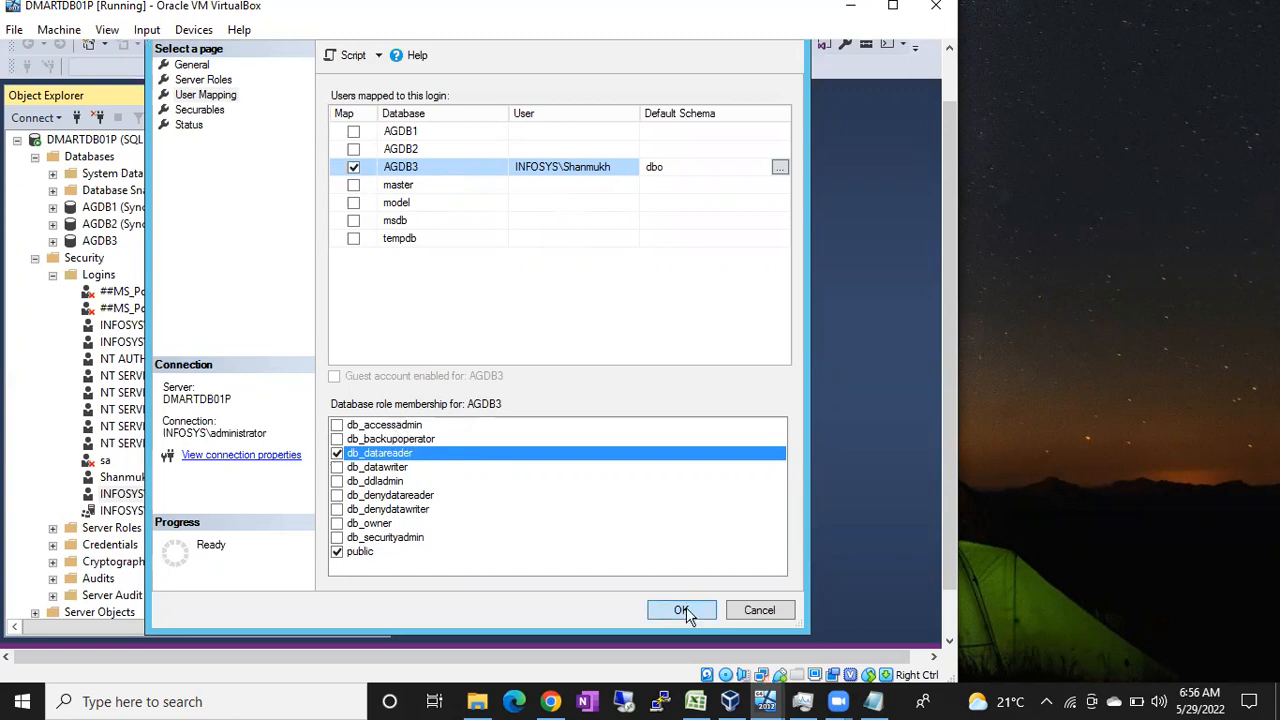
pyautogui.click(681, 610)
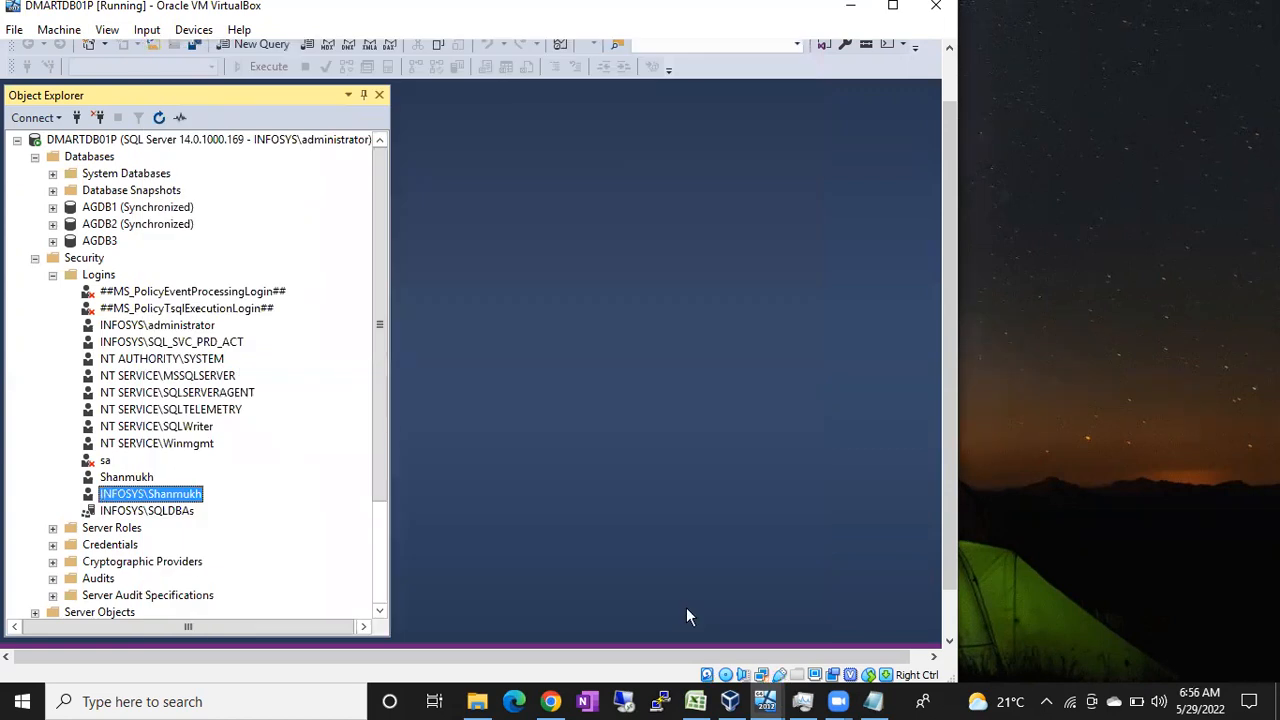